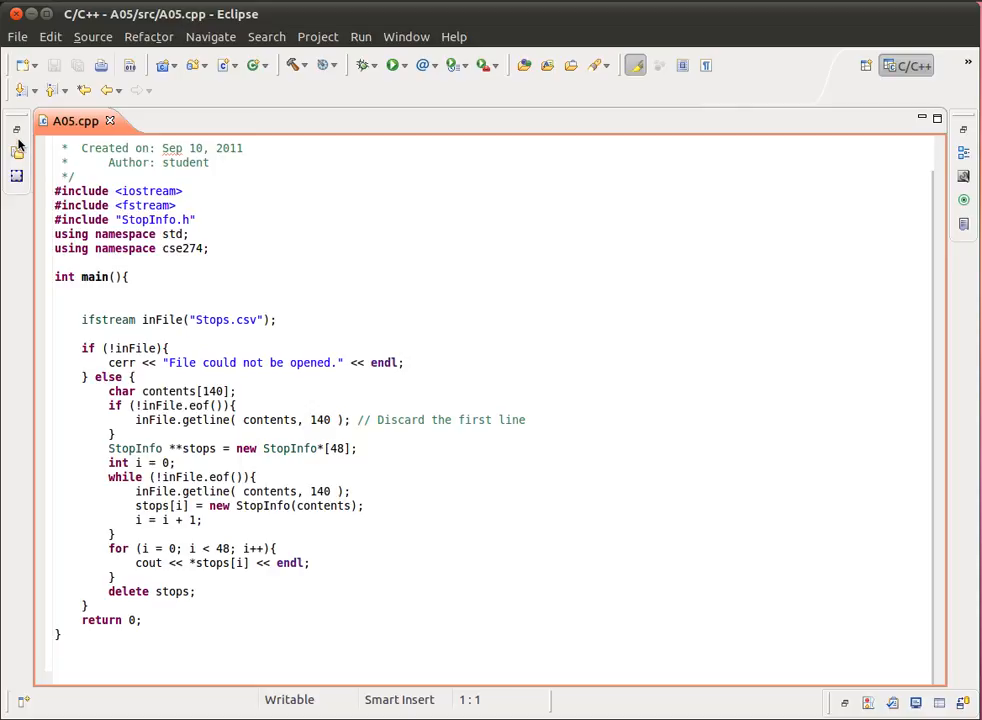
- Restore the Project Explorer beside A05.cpp and bring up the context menu for A06's Stops.csv
{"action": "left_click", "coordinate": [16, 150]}
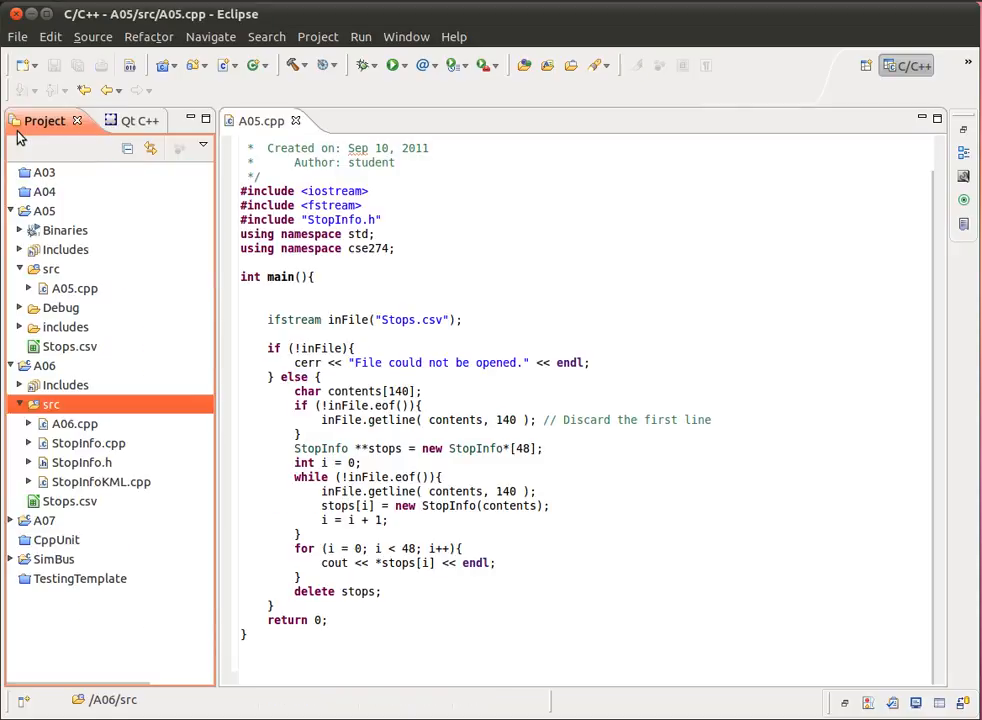
{"action": "mouse_move", "coordinate": [90, 380]}
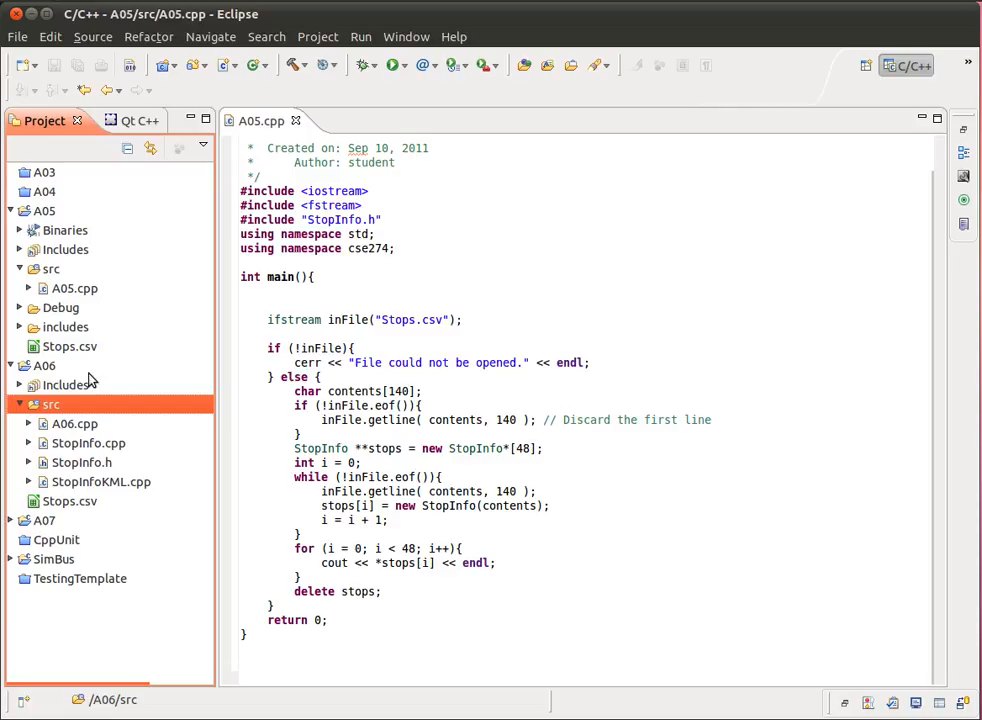
{"action": "mouse_move", "coordinate": [58, 502]}
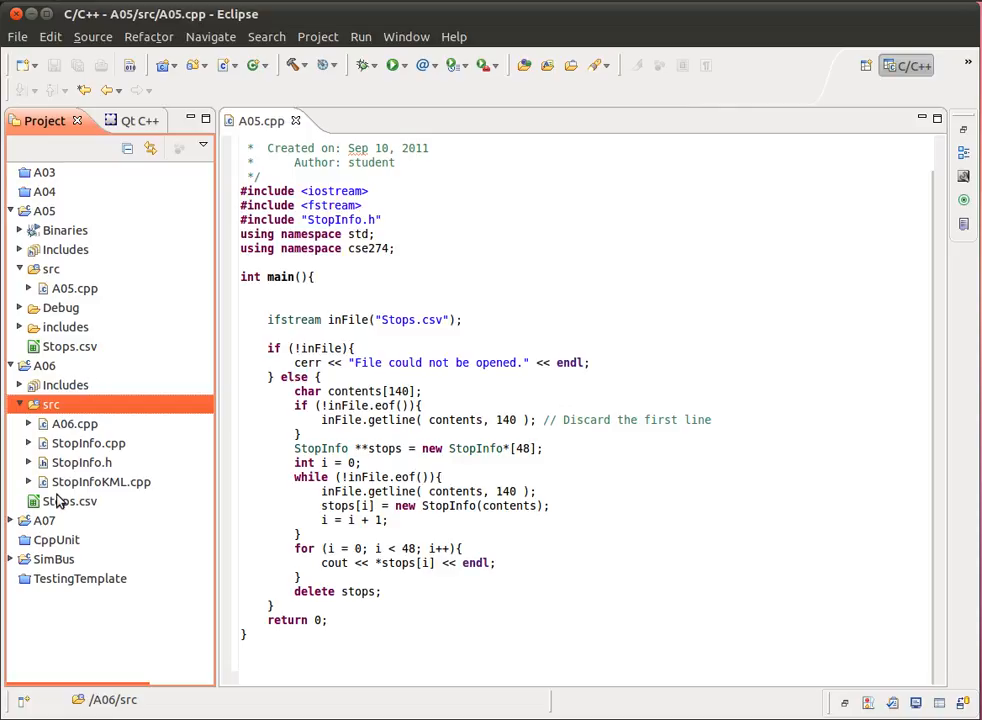
{"action": "left_click", "coordinate": [70, 500]}
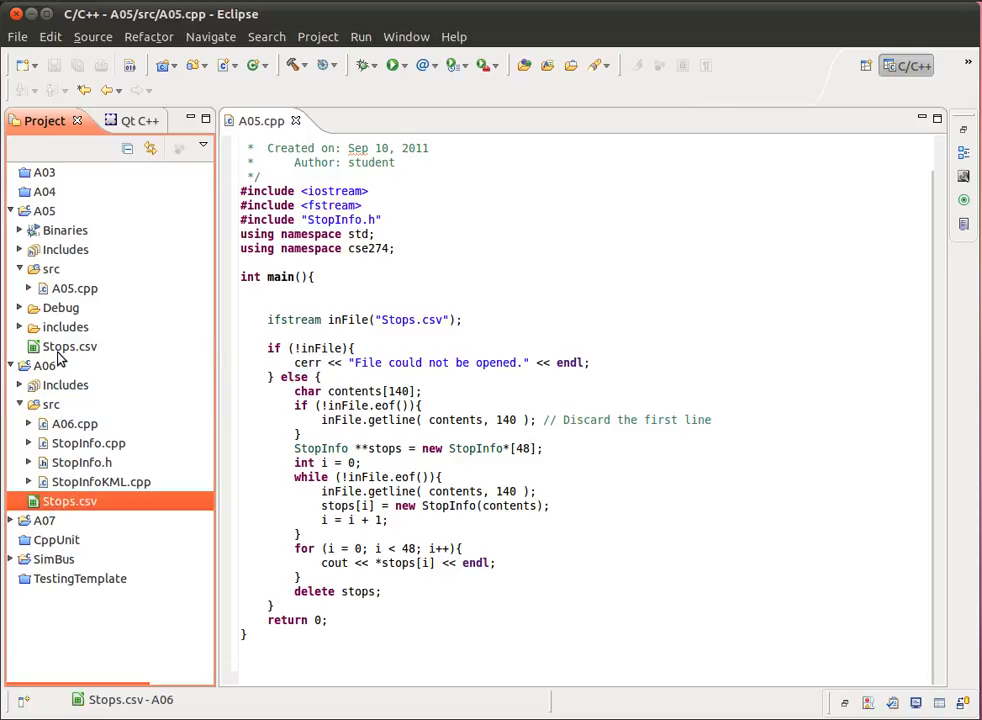
{"action": "right_click", "coordinate": [68, 500]}
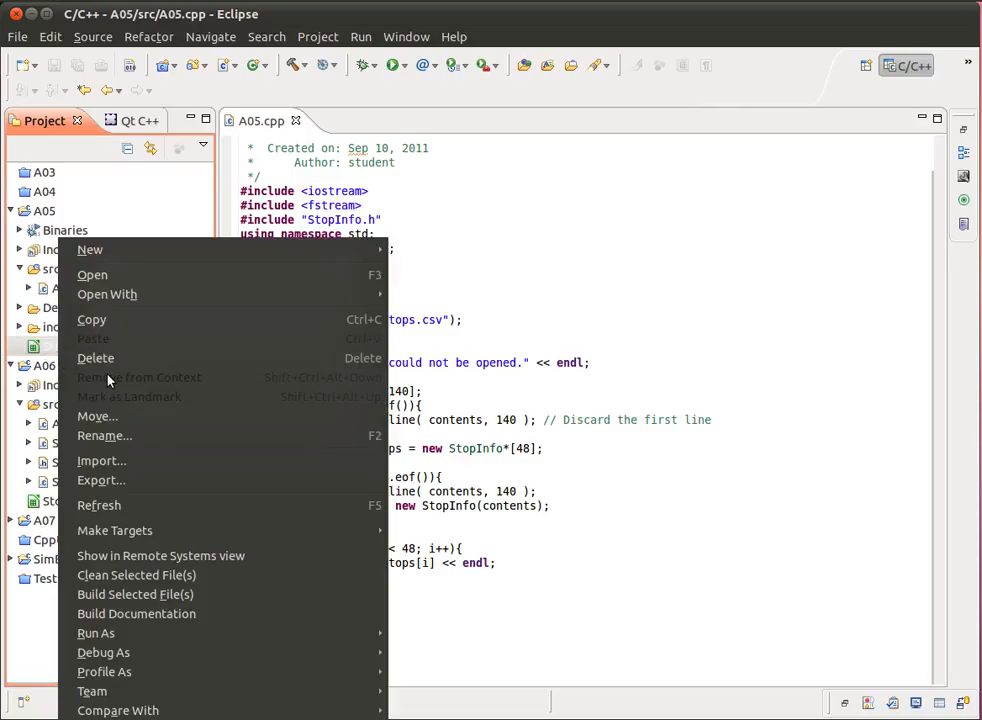
{"action": "mouse_move", "coordinate": [392, 280]}
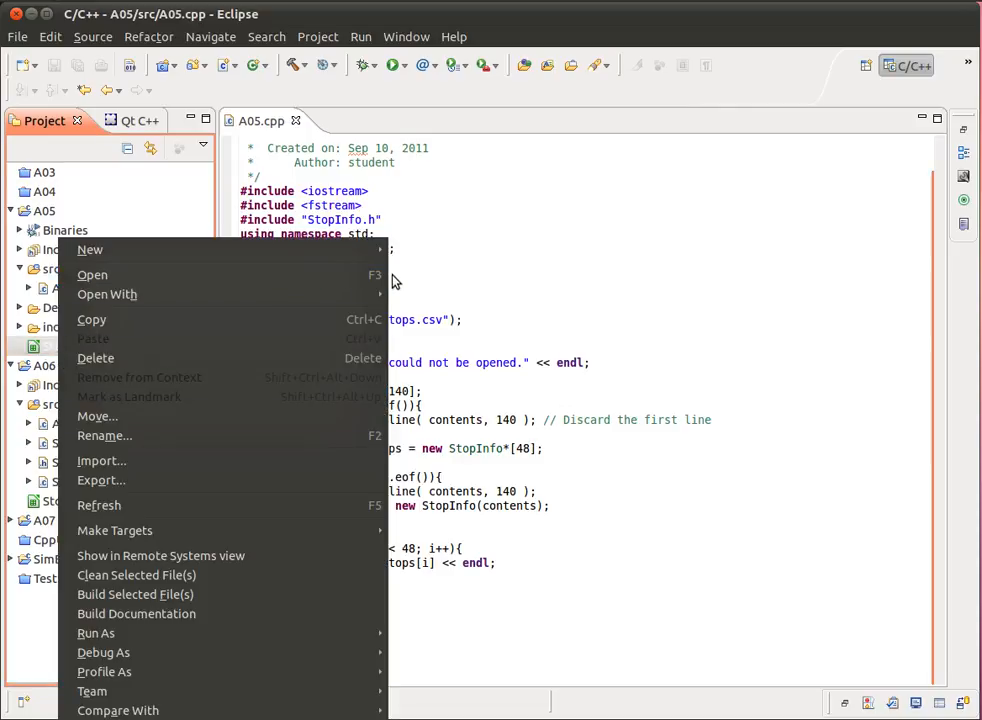
- View Stops.csv in the text editor and scroll through its stop ID, name and coordinate rows
{"action": "left_click", "coordinate": [92, 276]}
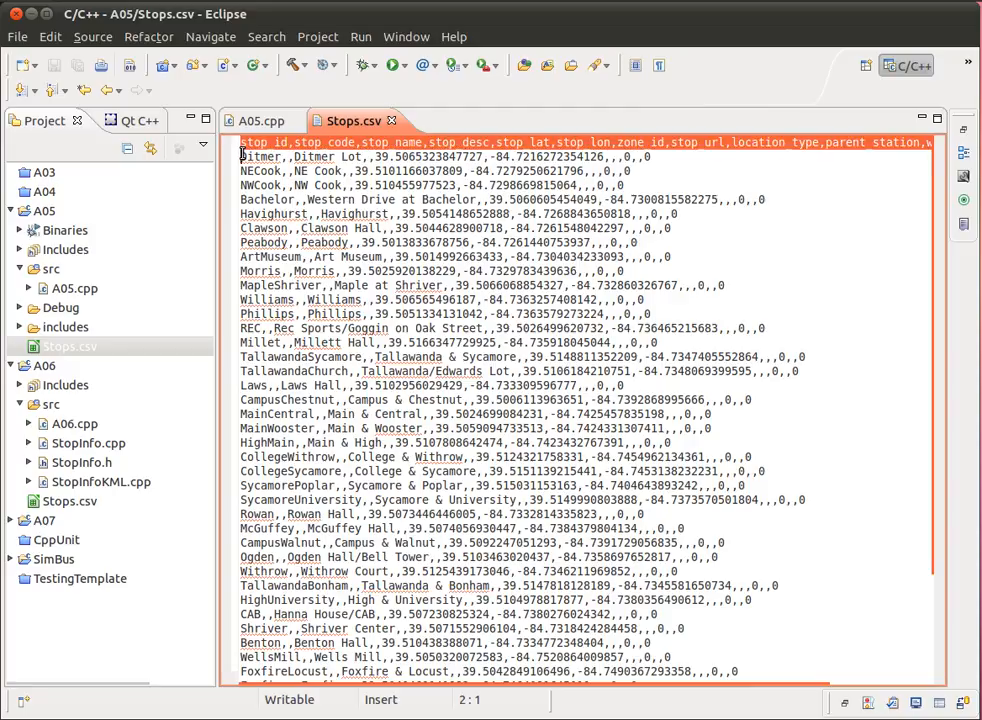
{"action": "scroll", "scroll_direction": "down", "scroll_amount": 3}
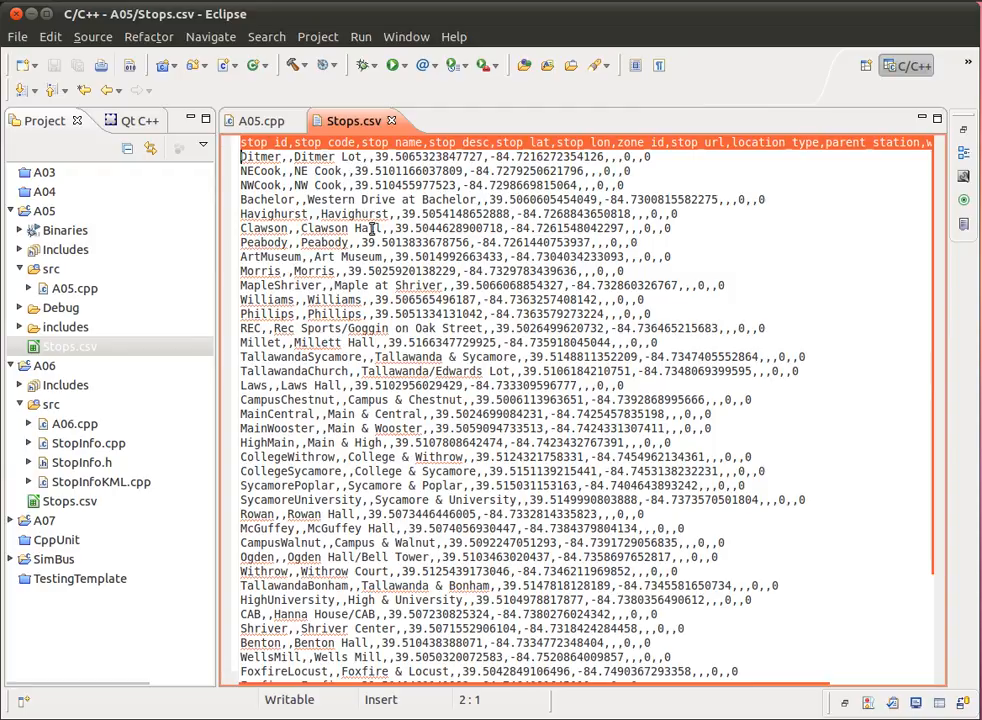
- Return to the A05.cpp editor tab, leaving Stops.csv in its own tab
{"action": "left_click", "coordinate": [260, 120]}
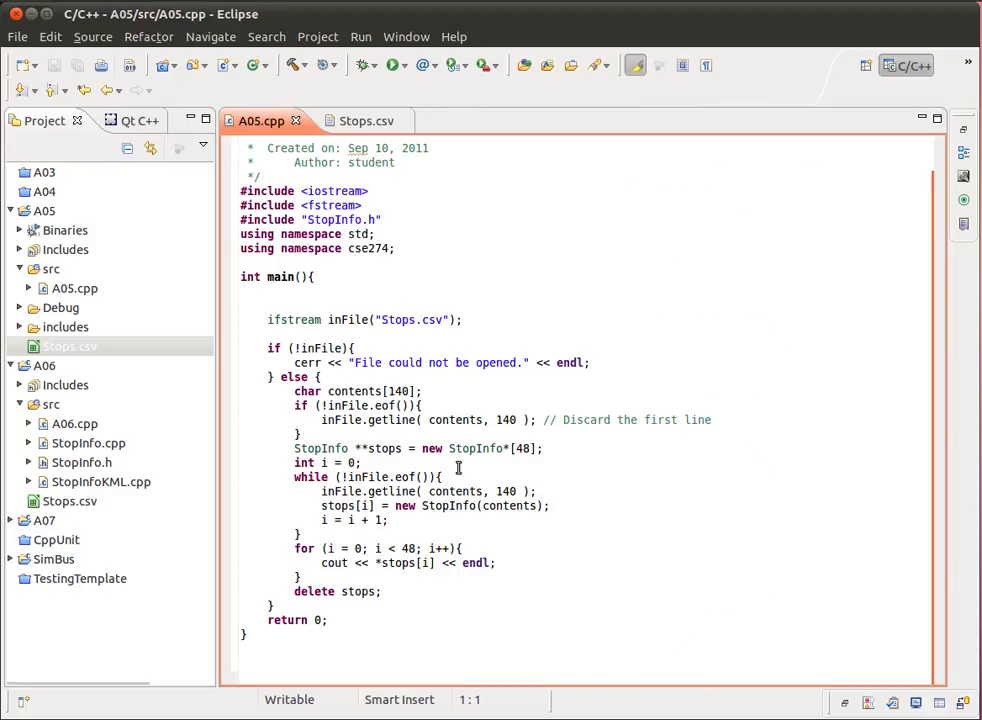
{"action": "mouse_move", "coordinate": [300, 320]}
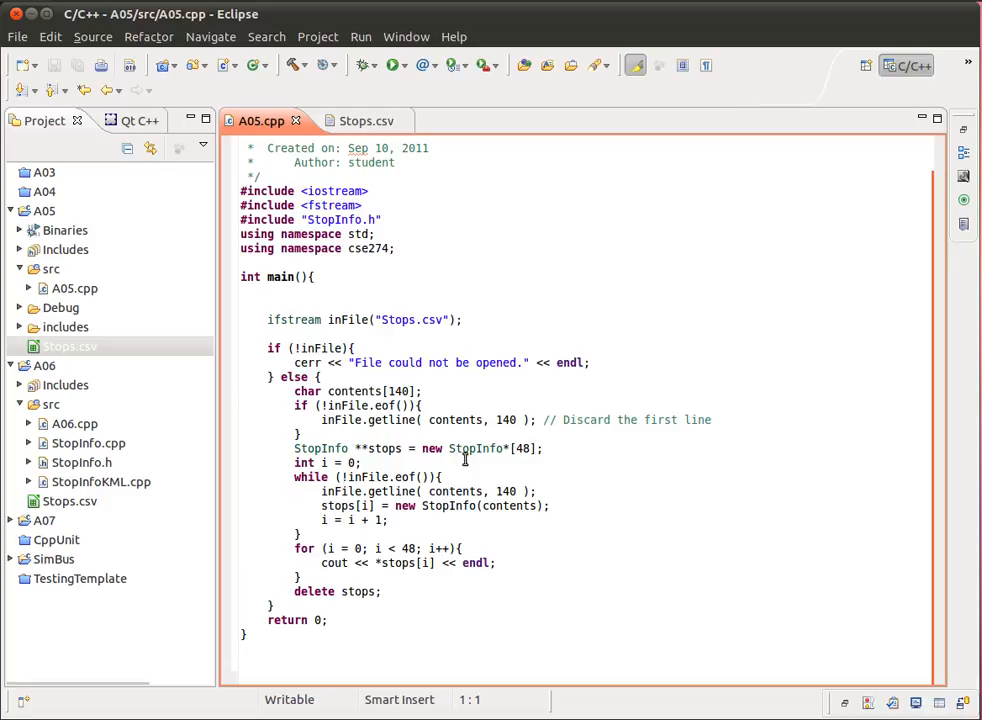
{"action": "mouse_move", "coordinate": [568, 450]}
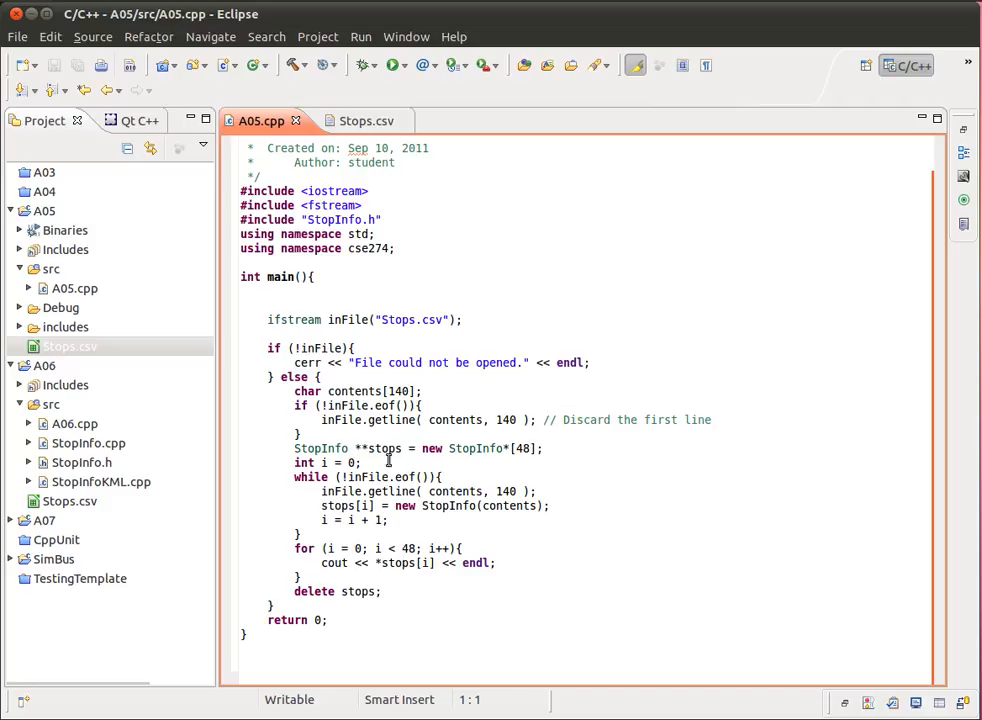
{"action": "mouse_move", "coordinate": [404, 476]}
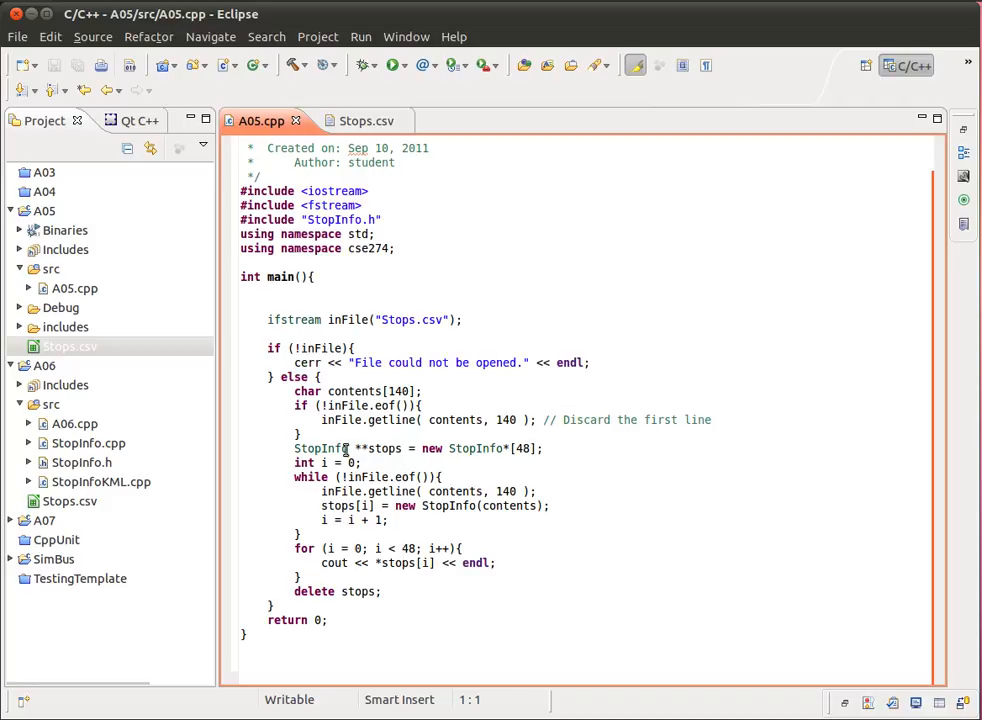
{"action": "mouse_move", "coordinate": [490, 496]}
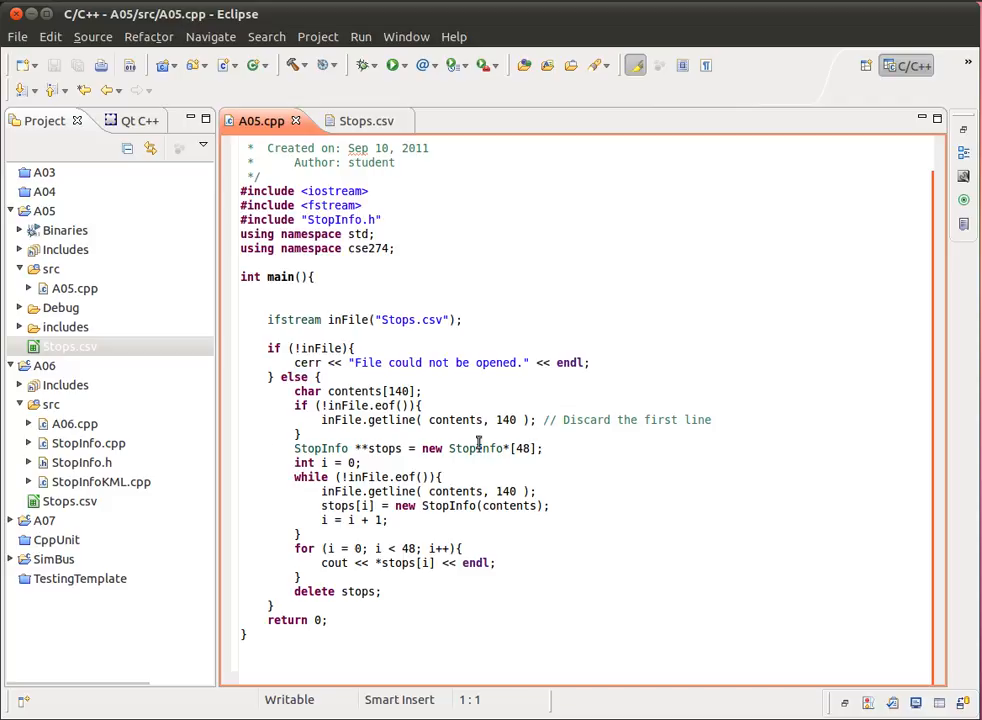
{"action": "mouse_move", "coordinate": [612, 520]}
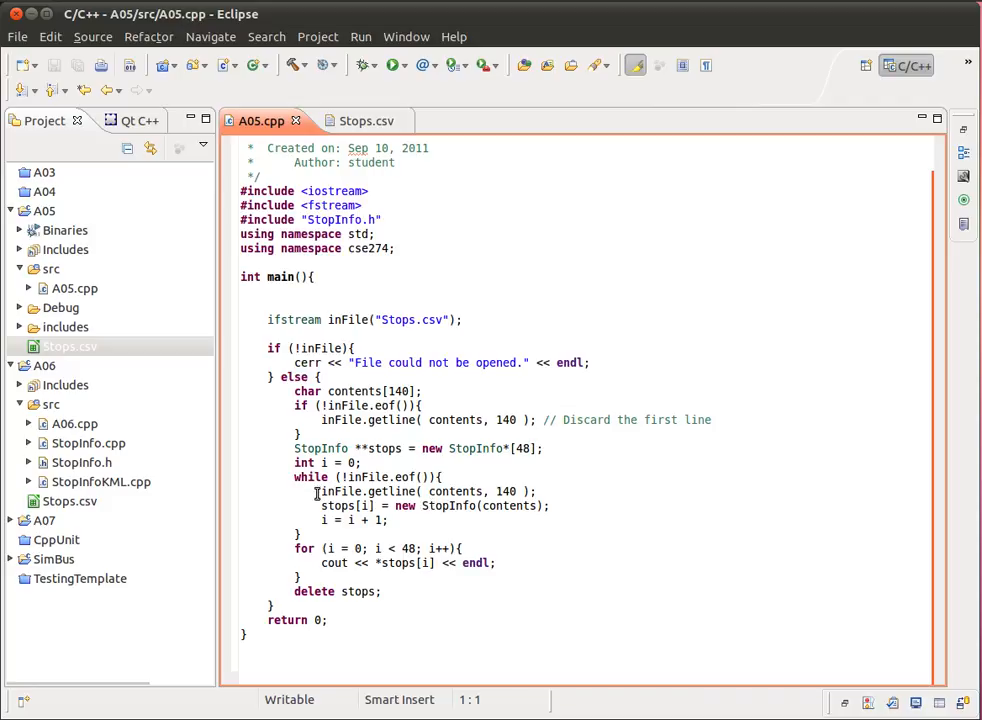
- Highlight the getline loop line and every use of 'contents', then collapse the A05 project tree
{"action": "triple_click", "coordinate": [430, 492]}
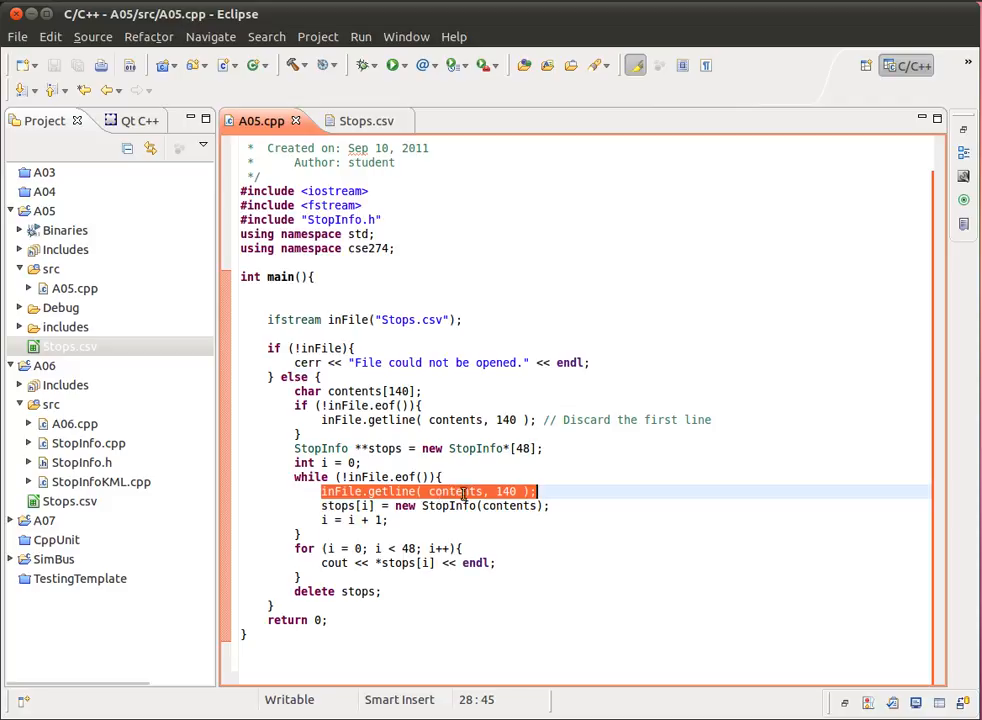
{"action": "double_click", "coordinate": [456, 492]}
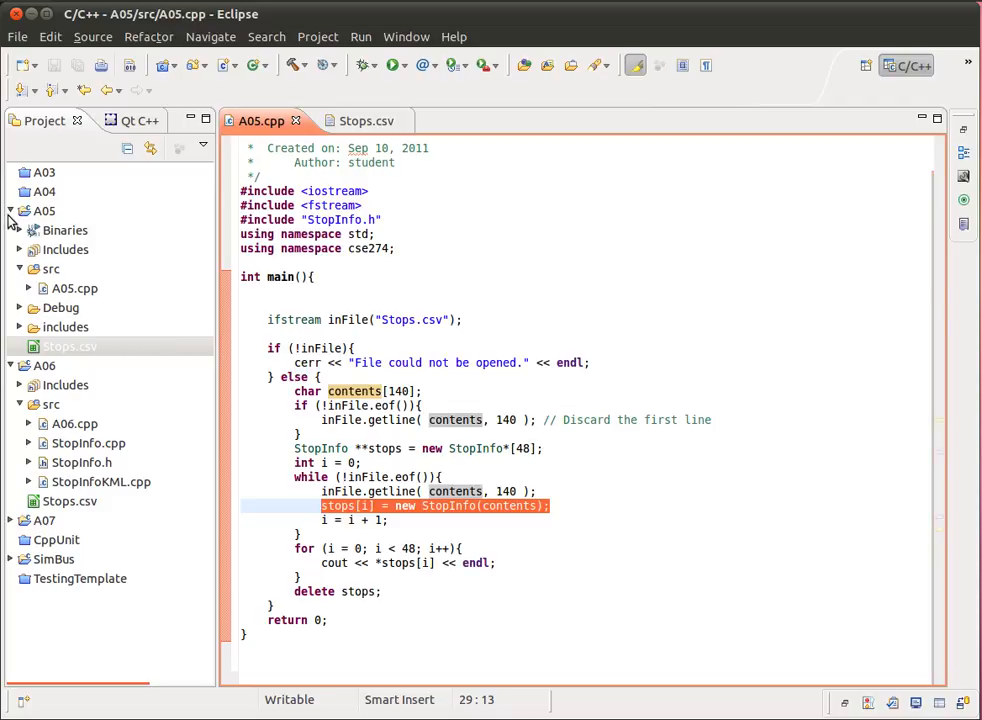
{"action": "left_click", "coordinate": [10, 212]}
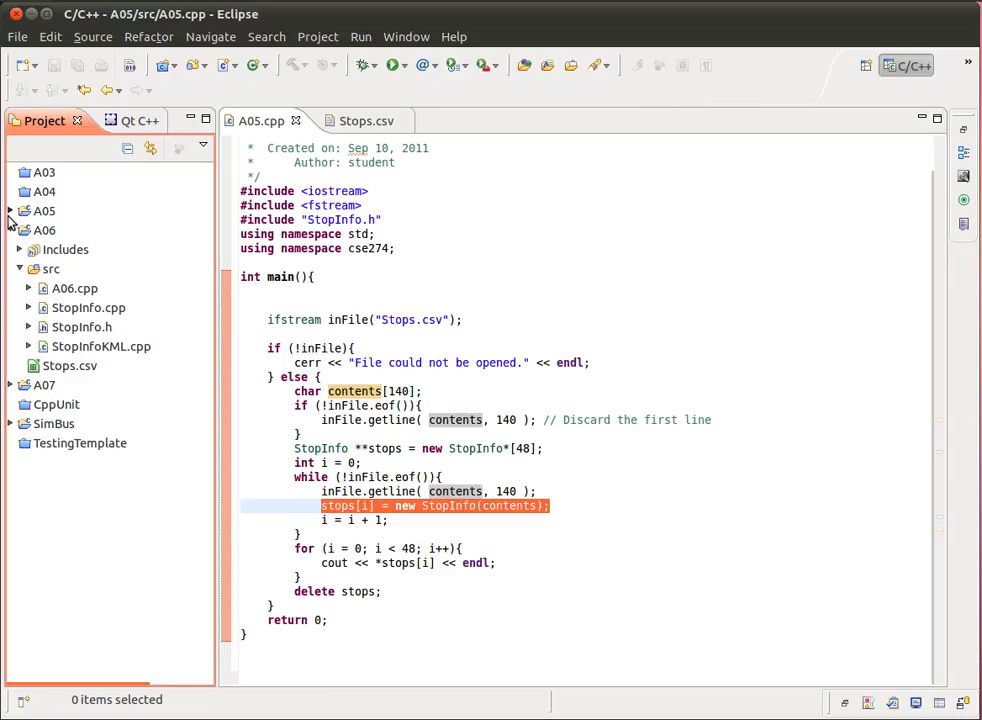
- Launch A05 from the recent run list and acknowledge the 'Program file does not exist' failure
{"action": "right_click", "coordinate": [44, 210]}
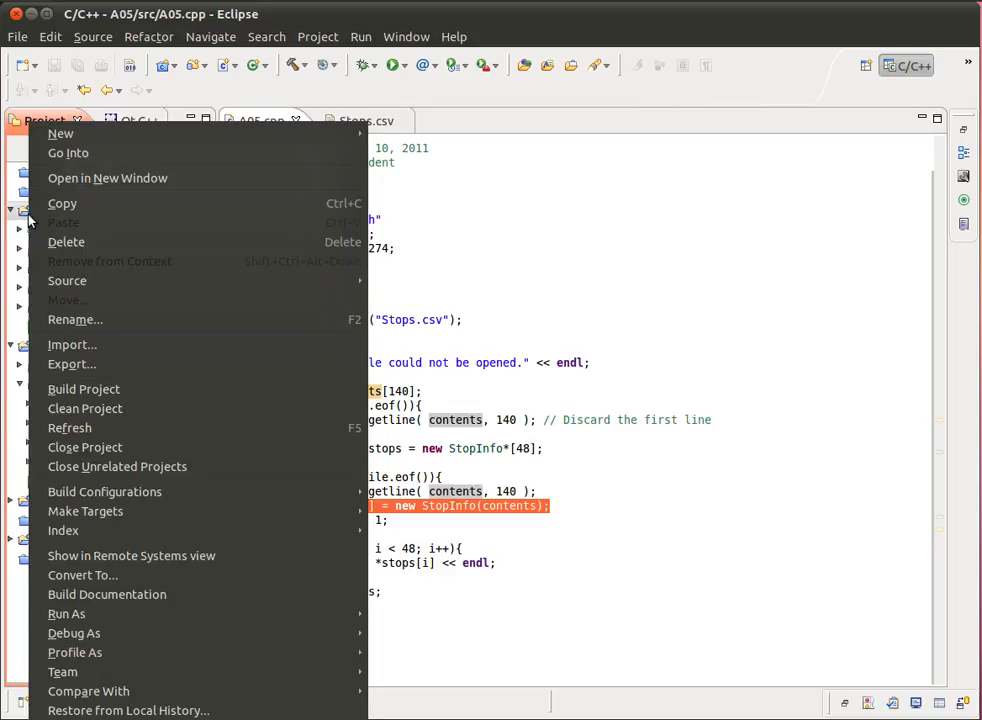
{"action": "left_click", "coordinate": [84, 388]}
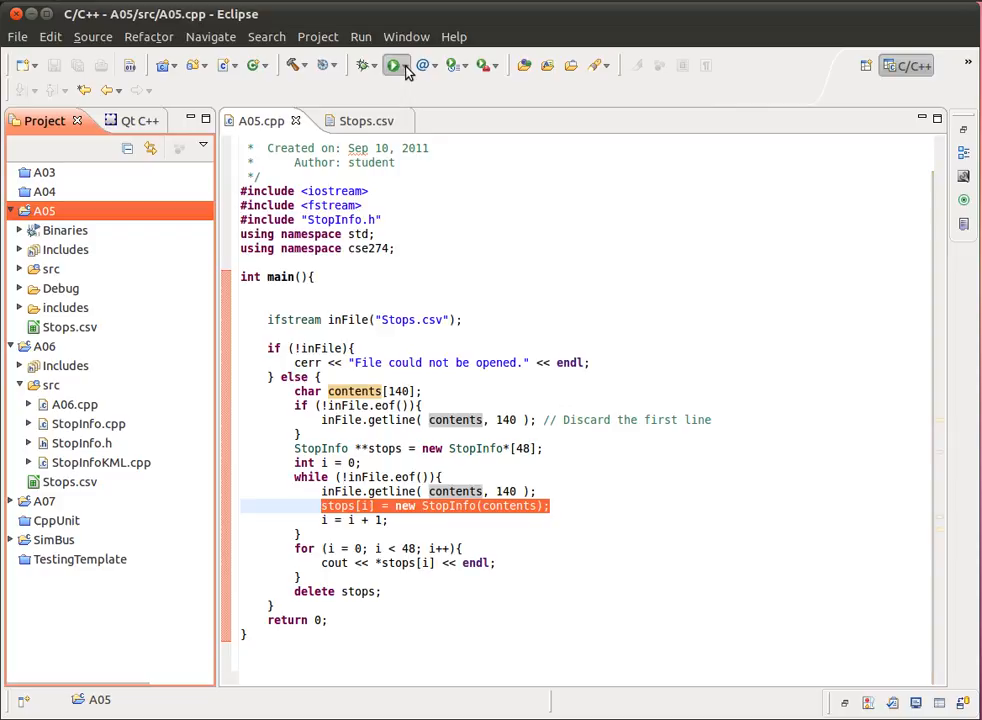
{"action": "left_click", "coordinate": [408, 64]}
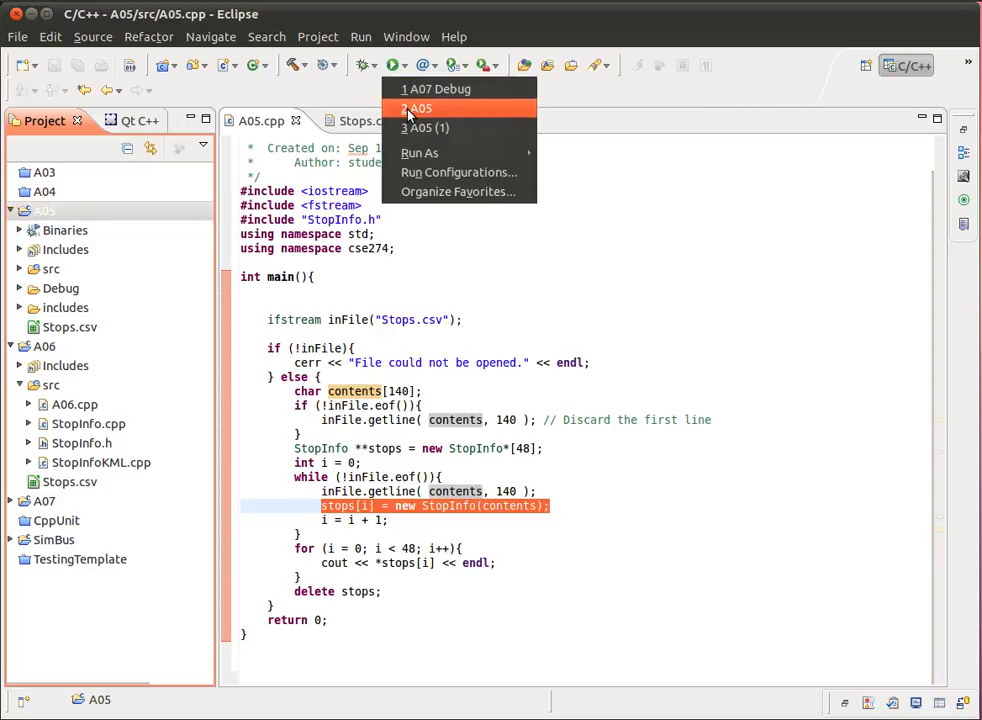
{"action": "left_click", "coordinate": [416, 108]}
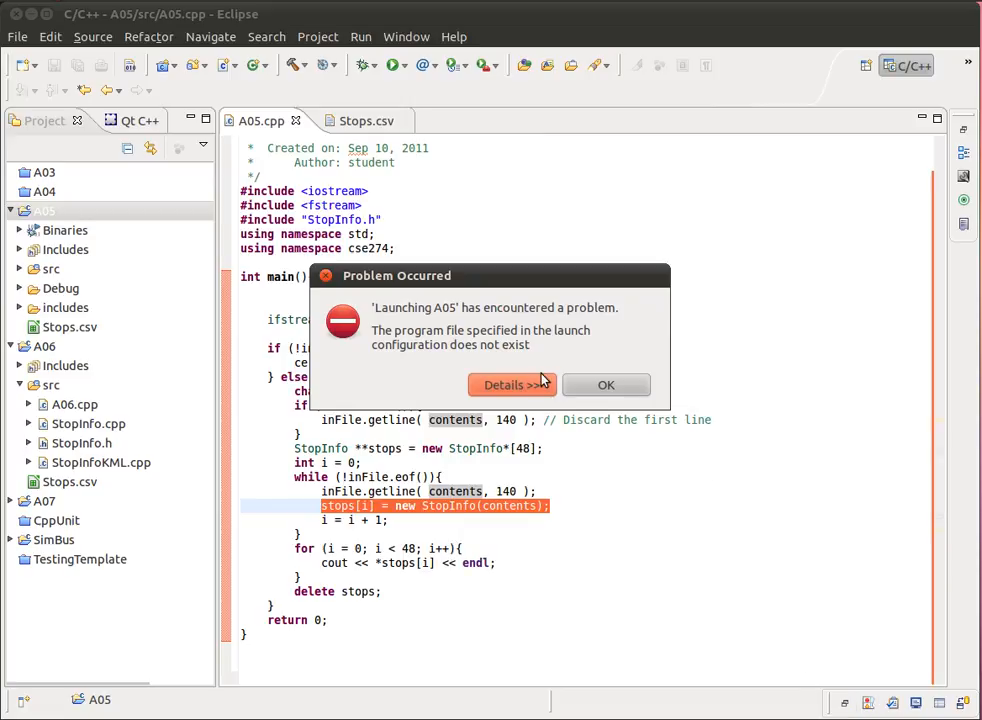
{"action": "left_click", "coordinate": [604, 384]}
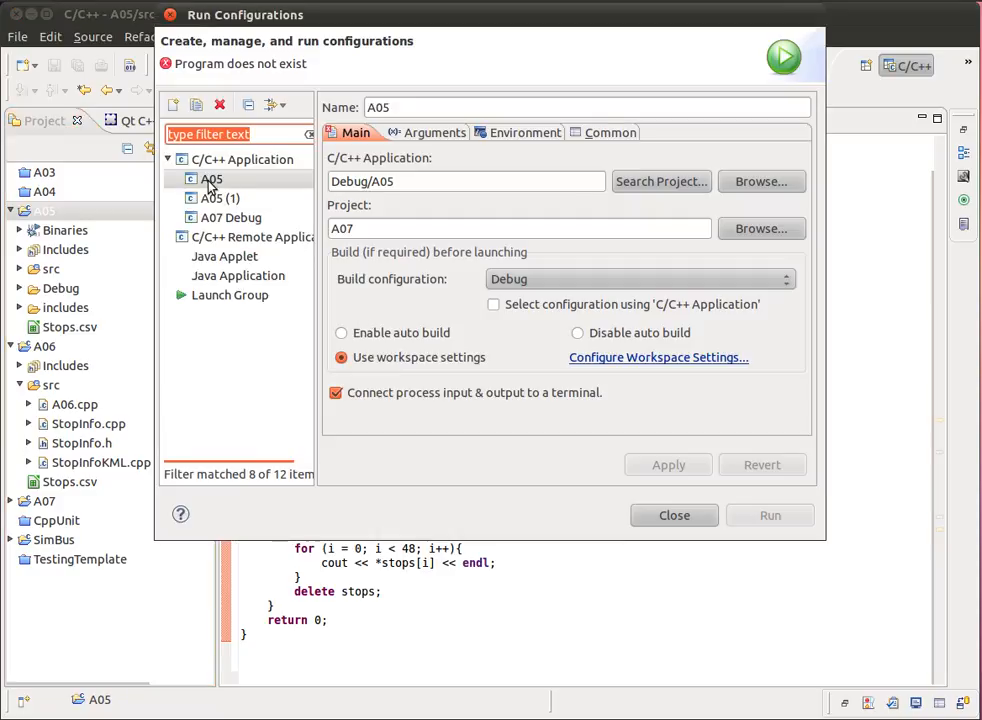
- Delete the stale A05 and A05 (1) launch configurations, confirming both removals
{"action": "left_click", "coordinate": [210, 178]}
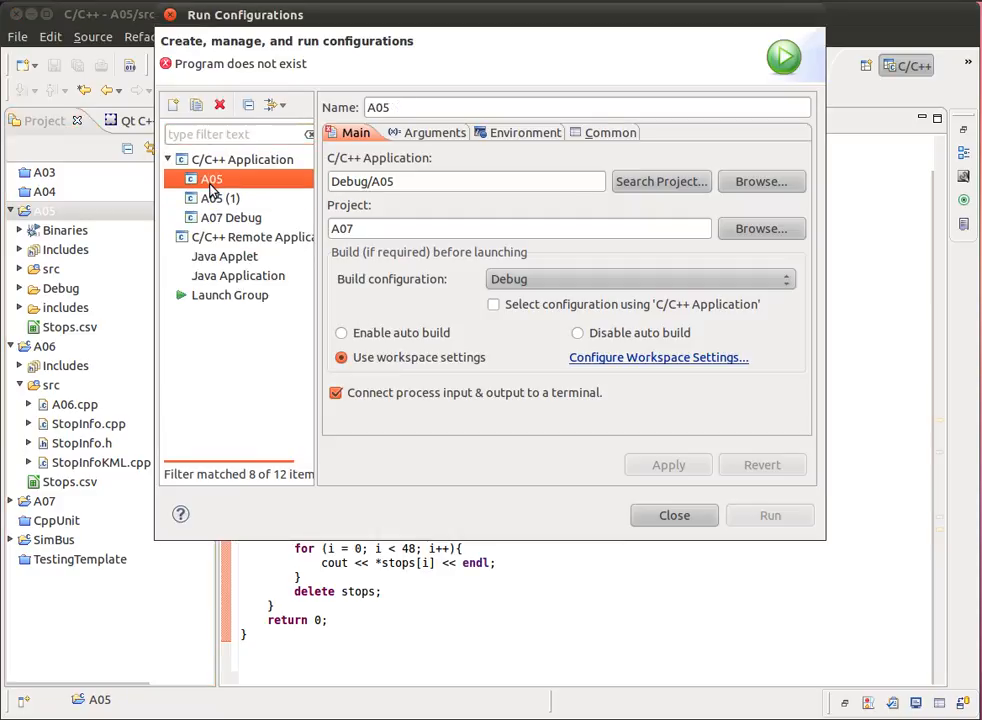
{"action": "left_click", "coordinate": [216, 198]}
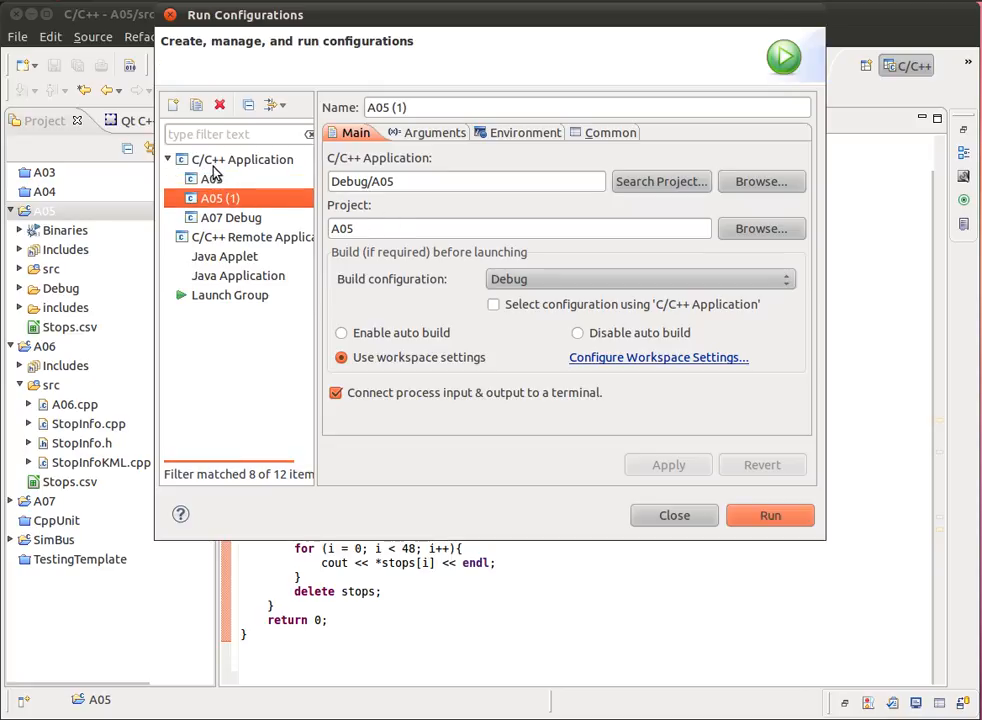
{"action": "left_click", "coordinate": [220, 104]}
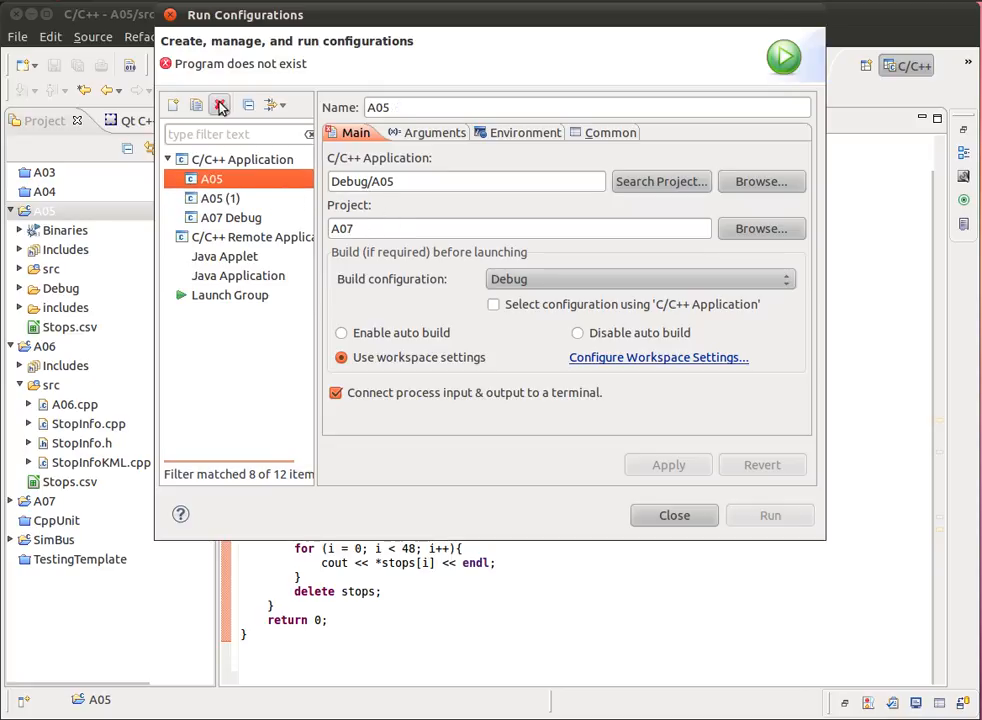
{"action": "left_click", "coordinate": [220, 104]}
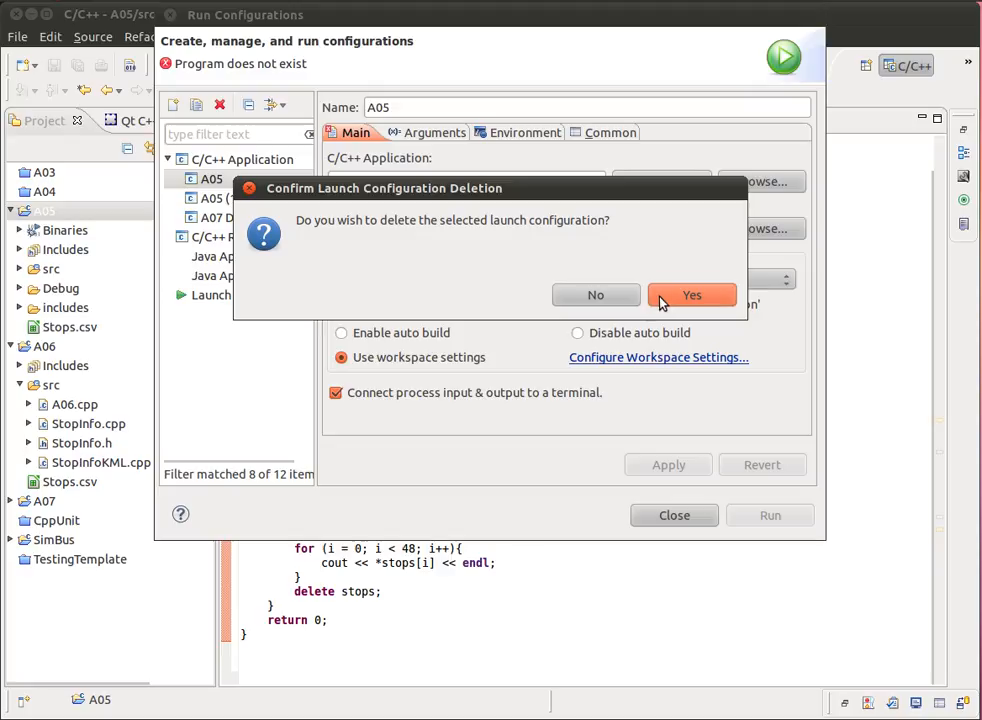
{"action": "left_click", "coordinate": [692, 294]}
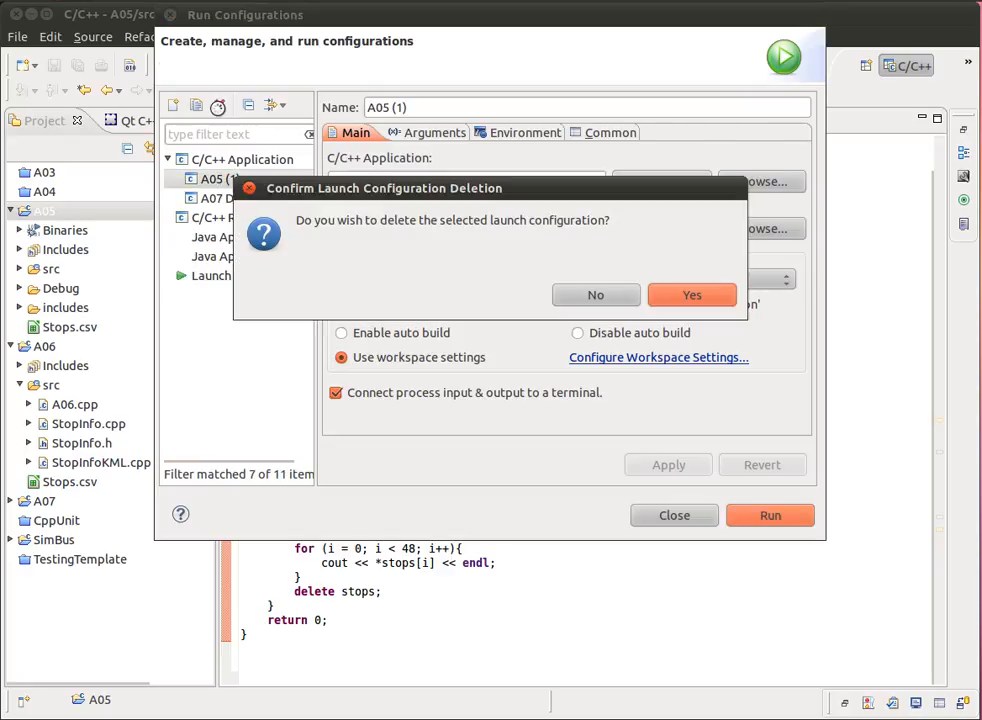
{"action": "left_click", "coordinate": [692, 294]}
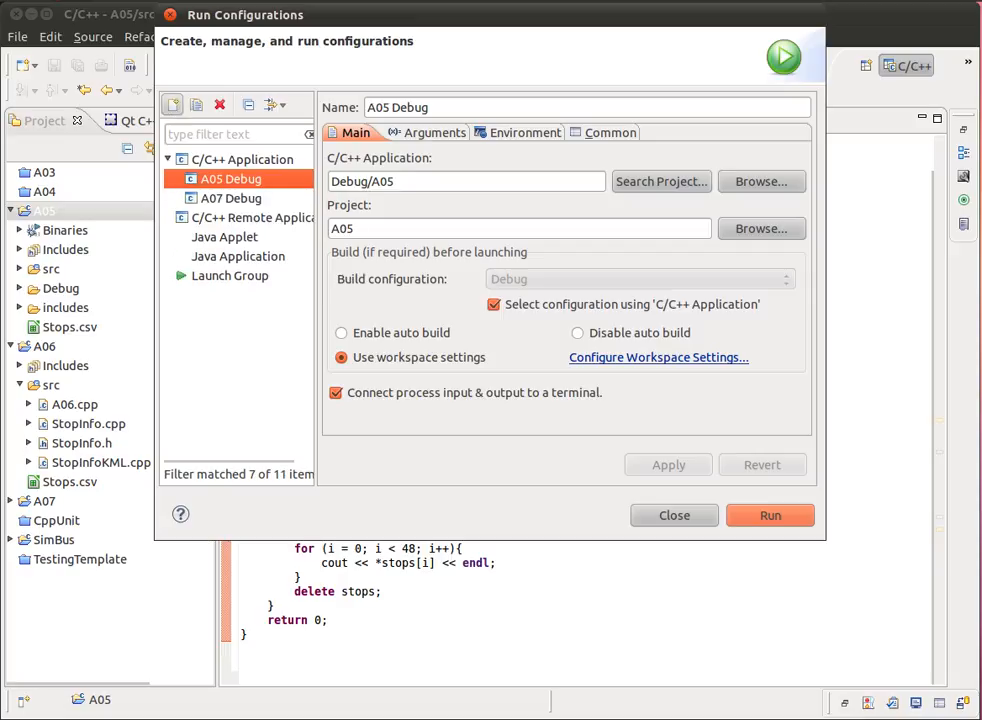
- Run the project with the A05 Debug configuration
{"action": "left_click", "coordinate": [768, 516]}
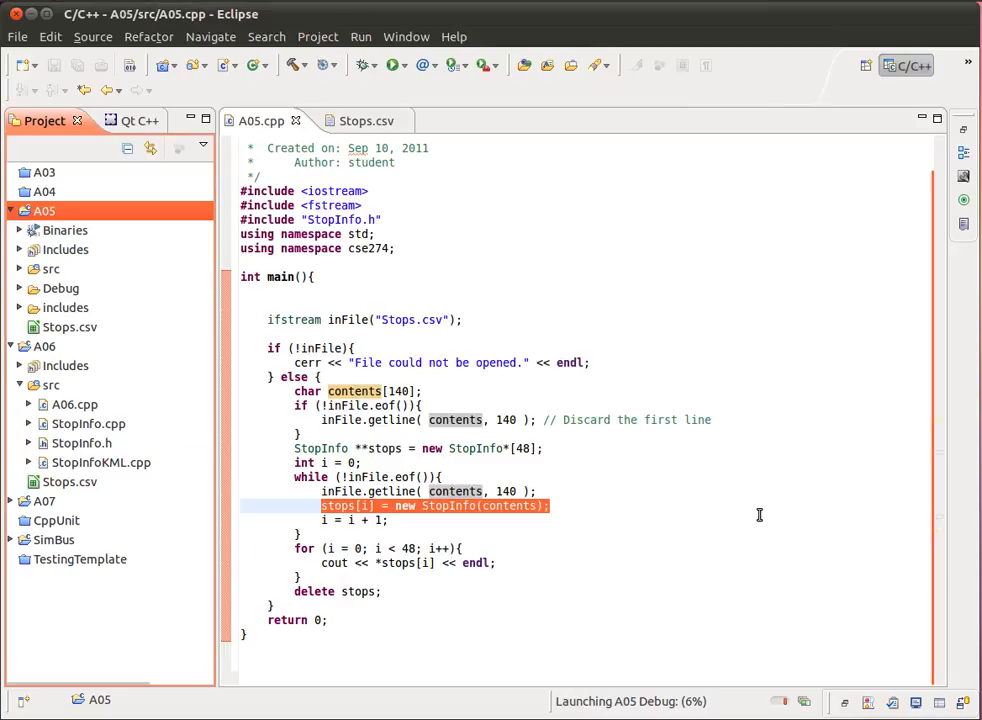
- Scroll through the console's stop IDs, names and coordinates, then highlight StopInfo back in A05.cpp
{"action": "left_click", "coordinate": [392, 64]}
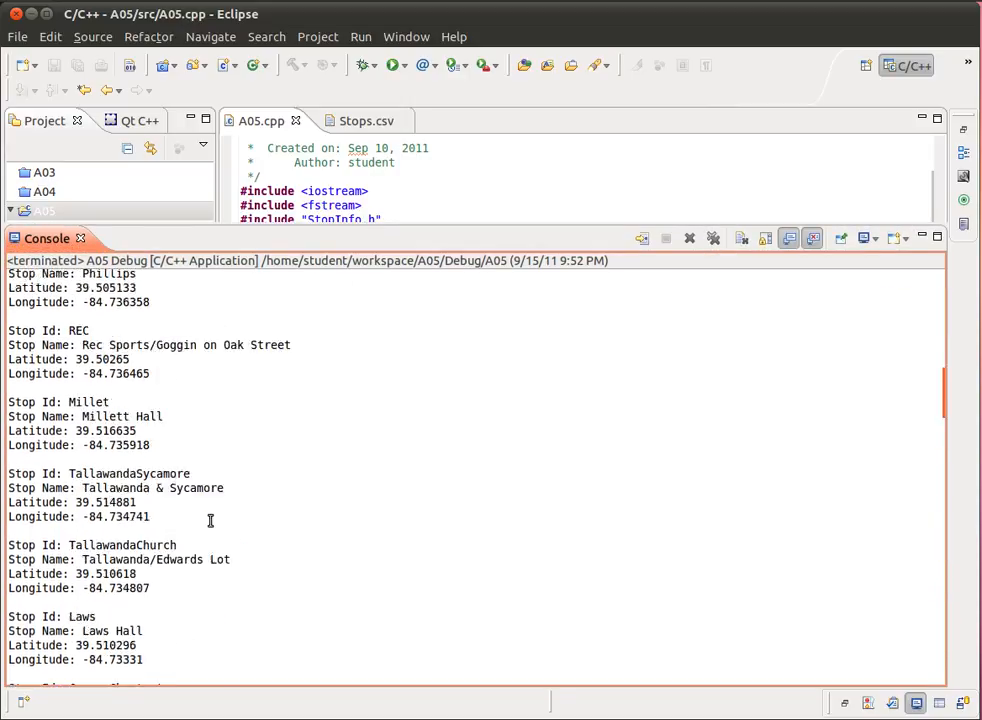
{"action": "scroll", "scroll_direction": "down", "scroll_amount": 3}
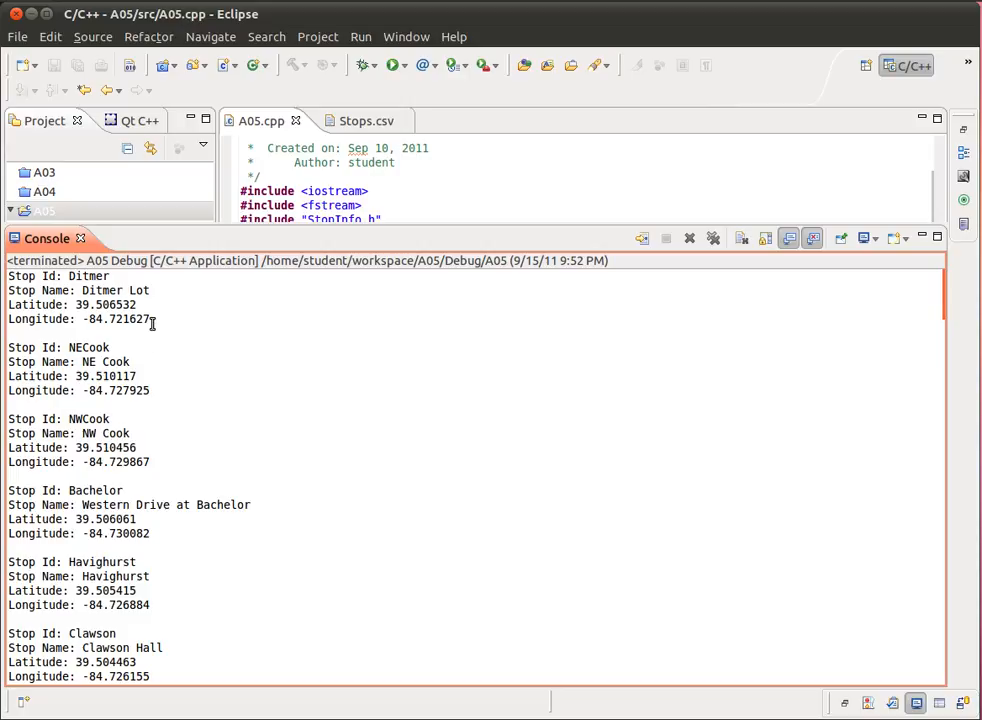
{"action": "mouse_move", "coordinate": [92, 278]}
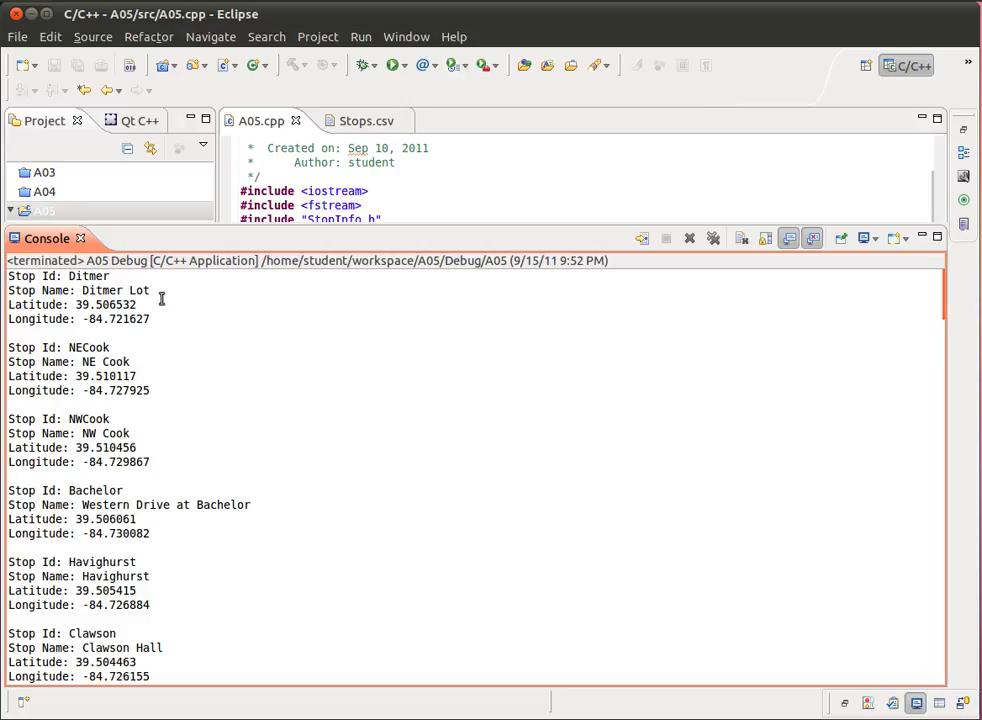
{"action": "mouse_move", "coordinate": [148, 420]}
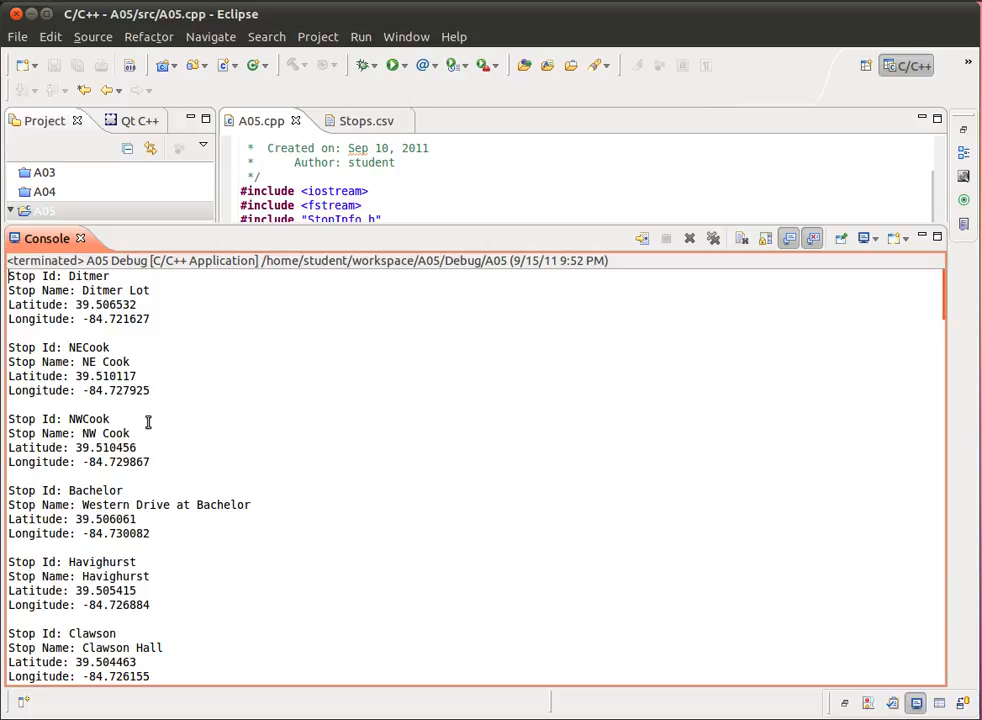
{"action": "mouse_move", "coordinate": [684, 276]}
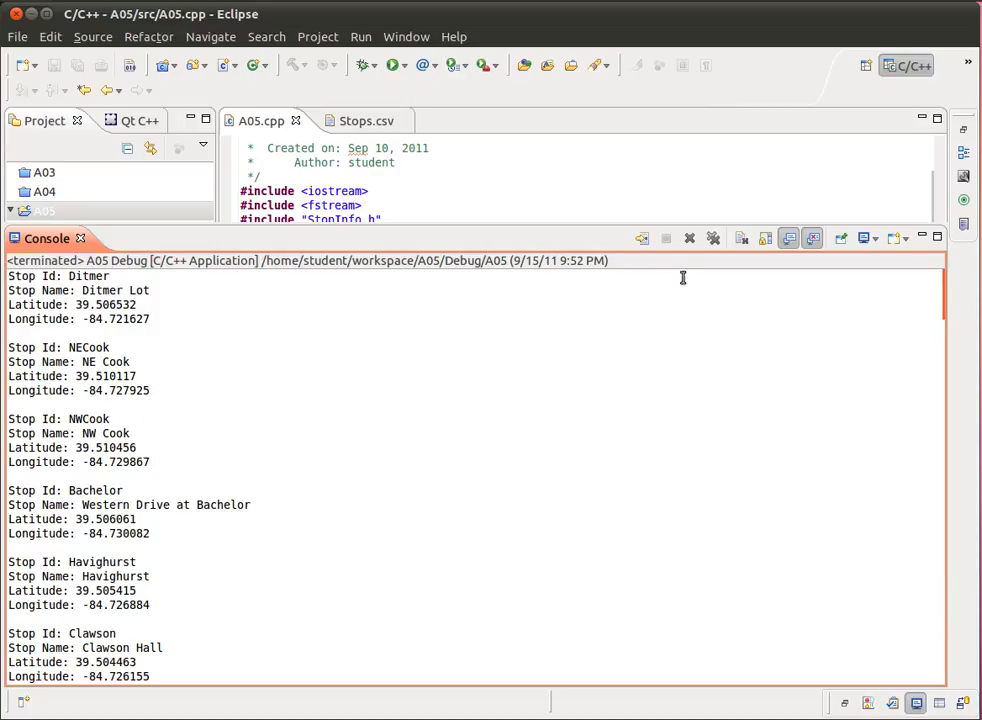
{"action": "mouse_move", "coordinate": [536, 224]}
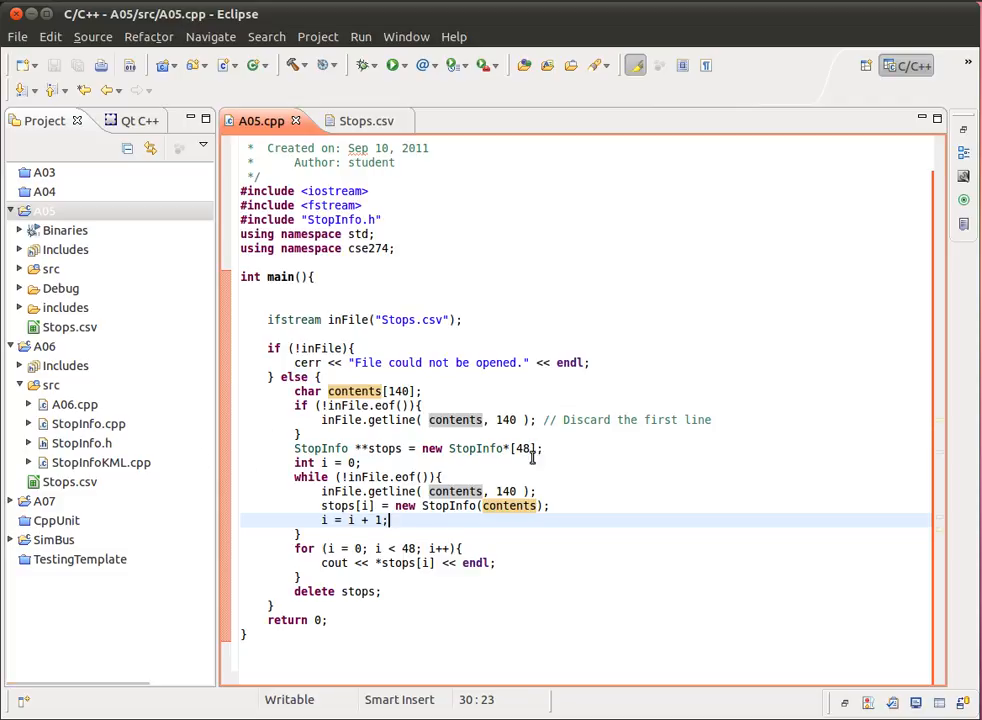
{"action": "double_click", "coordinate": [476, 448]}
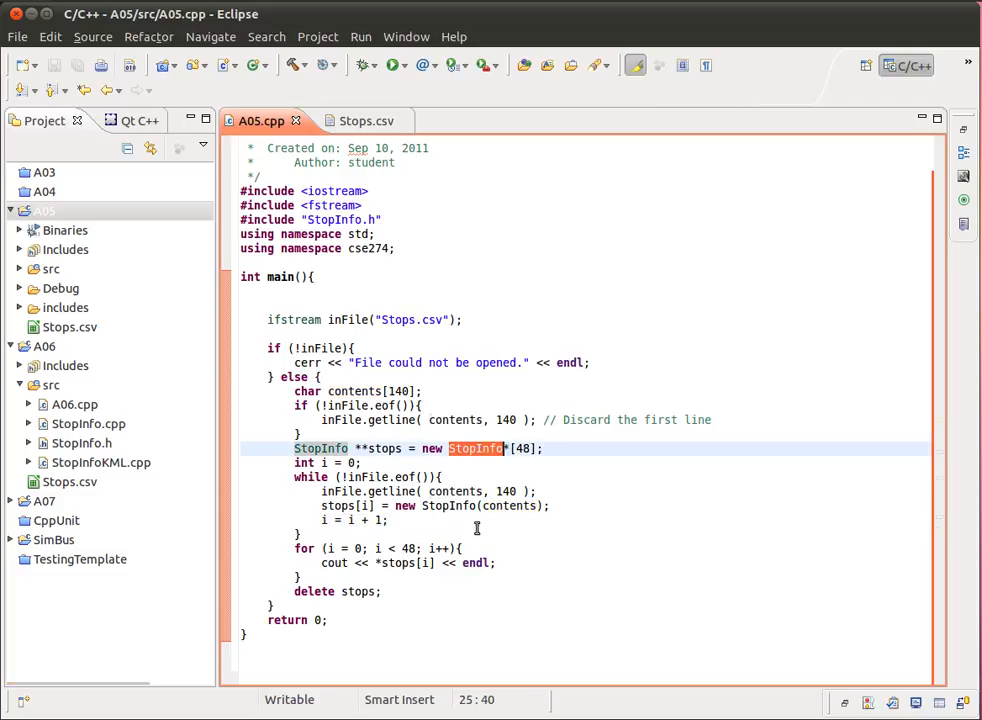